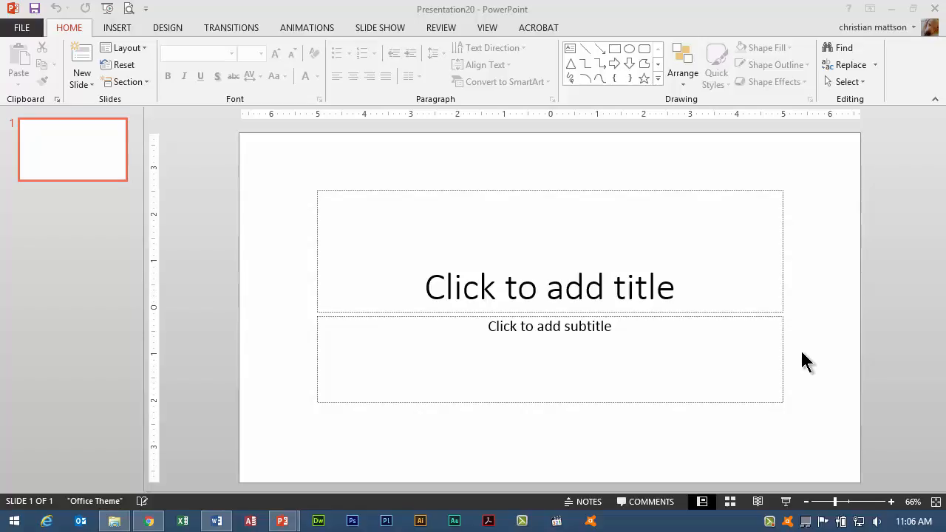
Switch from the blank PowerPoint presentation to the Muse SAMPLE outline document in Word
left_click(216, 520)
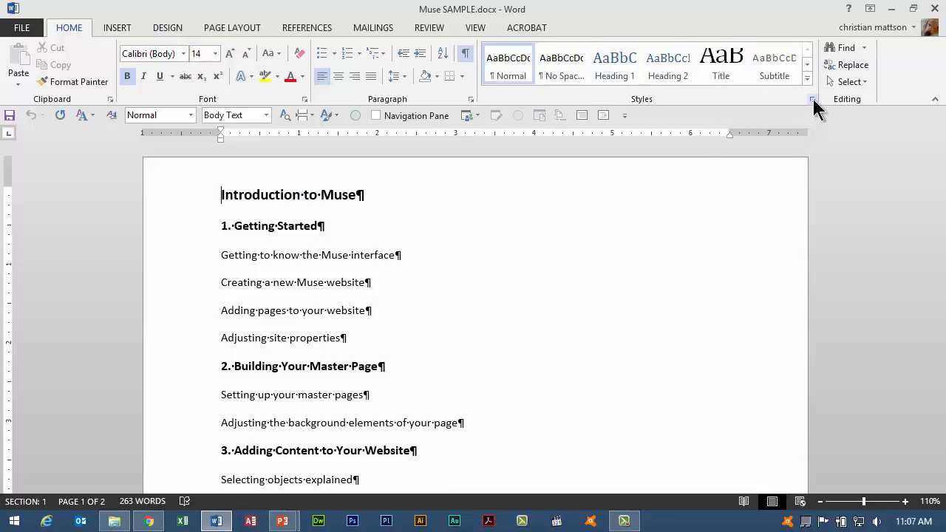
Show Word's full Styles pane beside the Muse SAMPLE outline, Normal being current
left_click(813, 98)
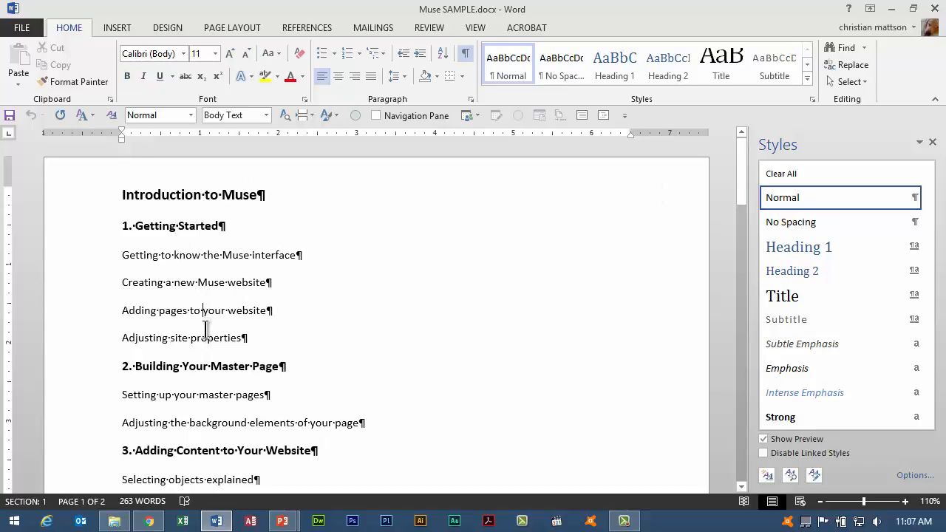
mouse_move(272, 222)
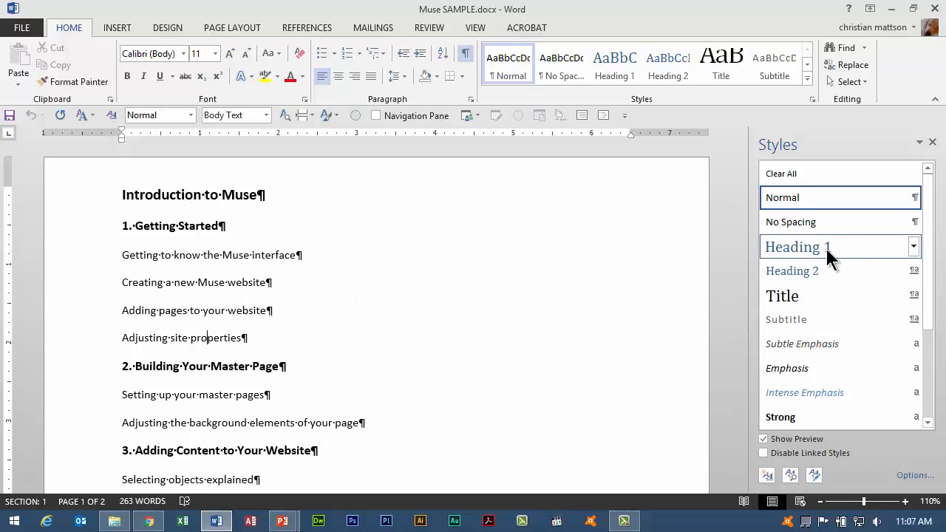
mouse_move(537, 302)
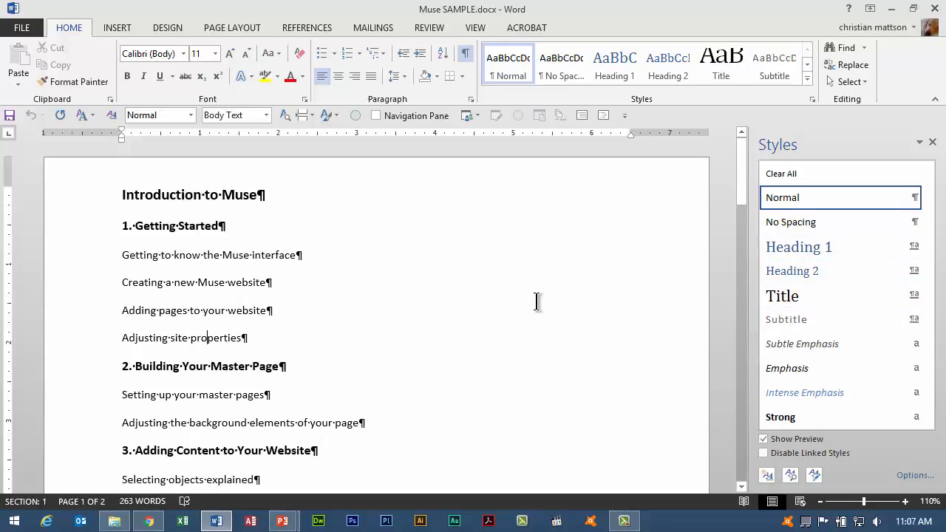
mouse_move(192, 184)
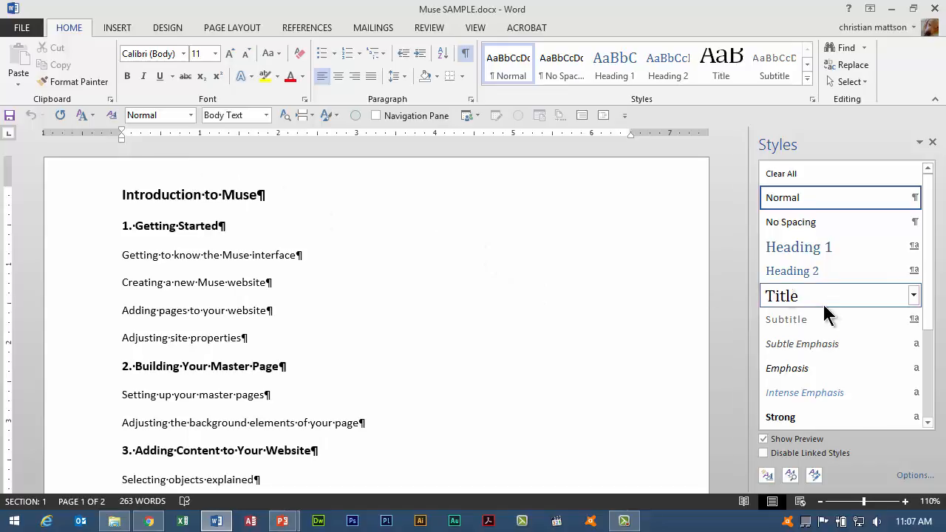
mouse_move(828, 271)
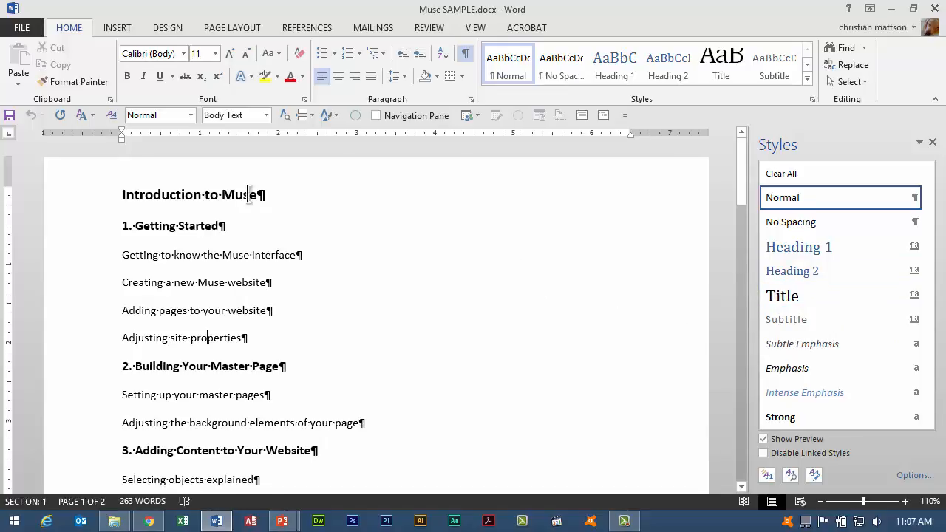
Style the Introduction to Muse title and all ten numbered section headings as Heading 1
left_click(798, 247)
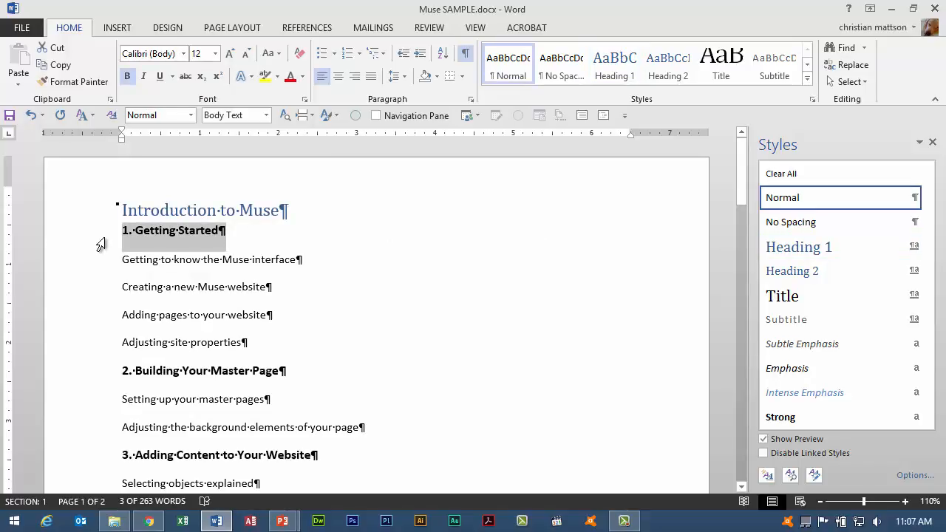
mouse_move(144, 458)
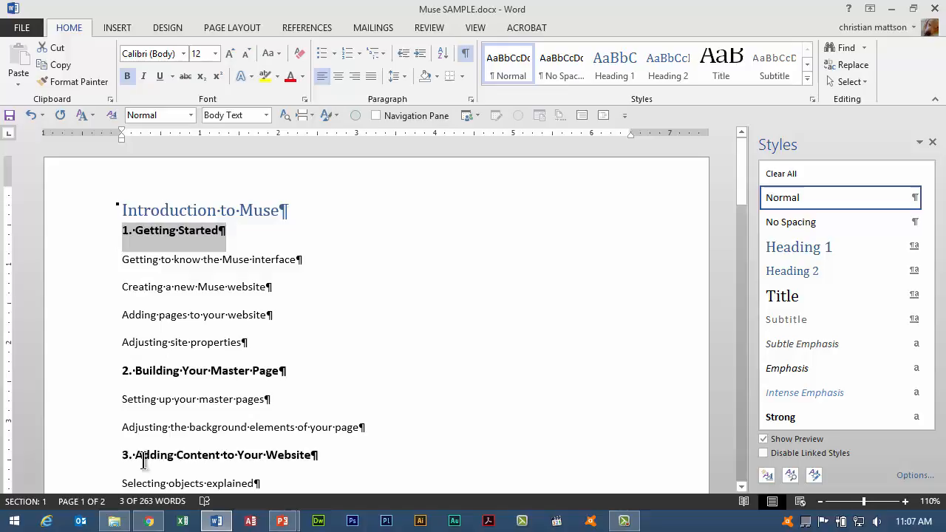
mouse_move(83, 240)
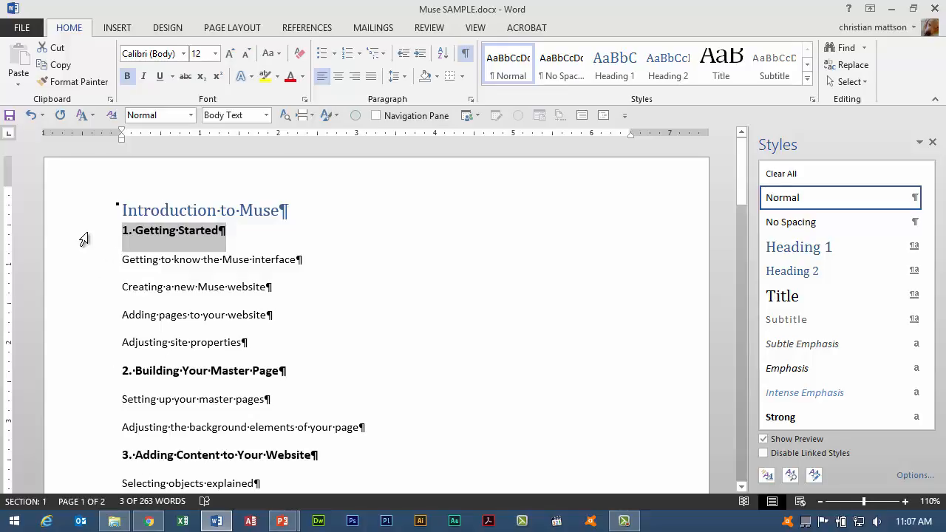
mouse_move(89, 161)
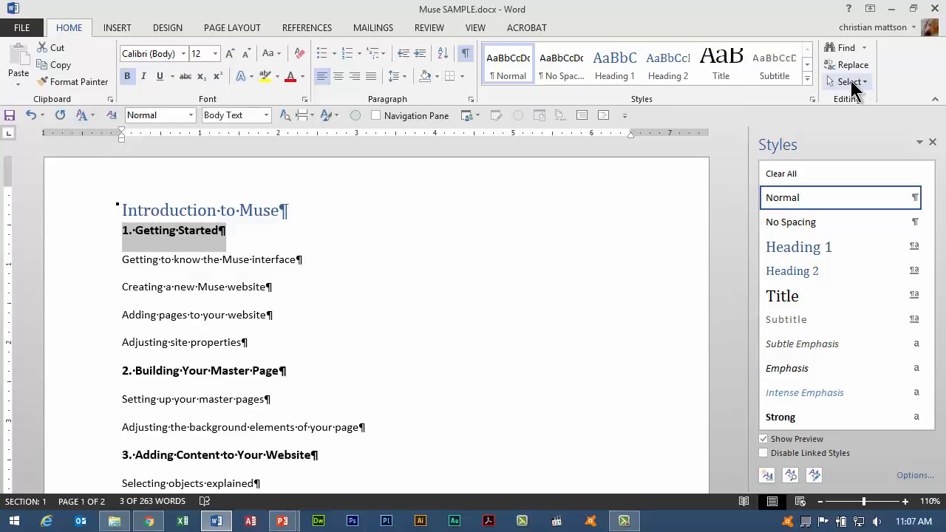
left_click(850, 82)
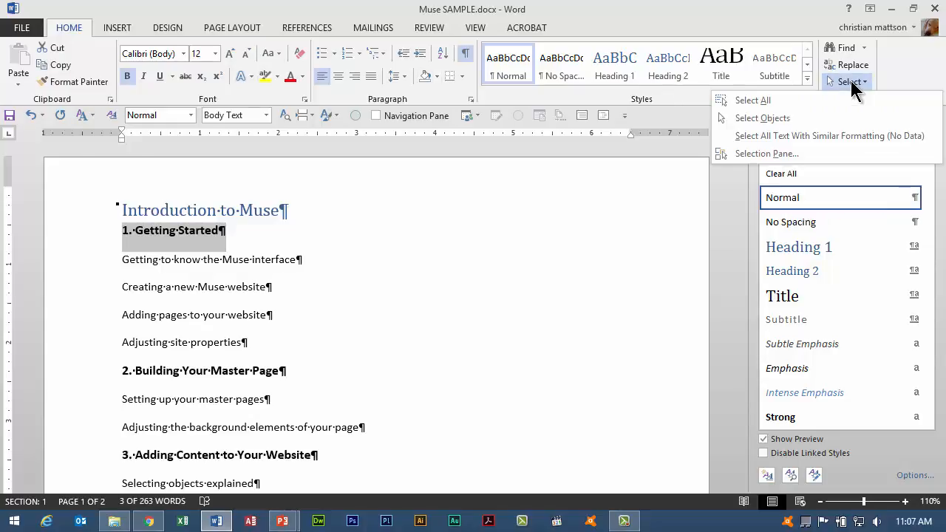
mouse_move(795, 141)
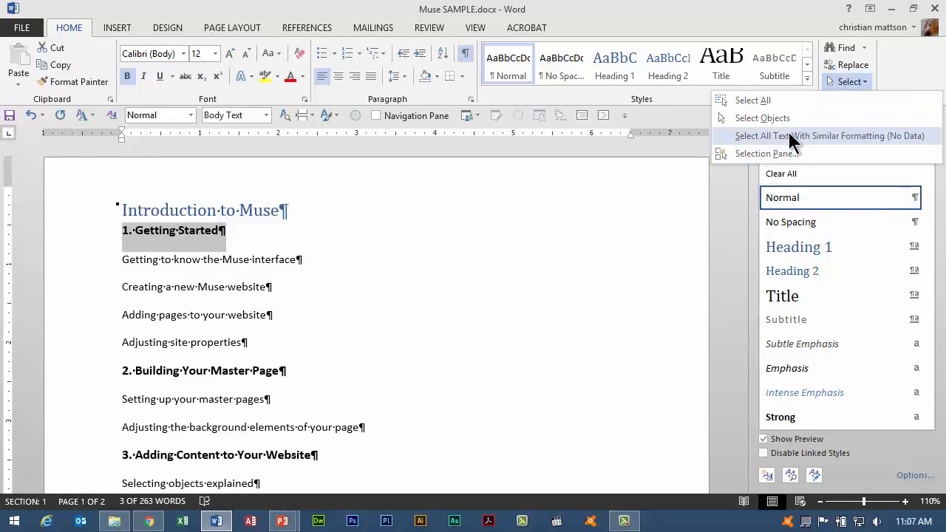
left_click(822, 136)
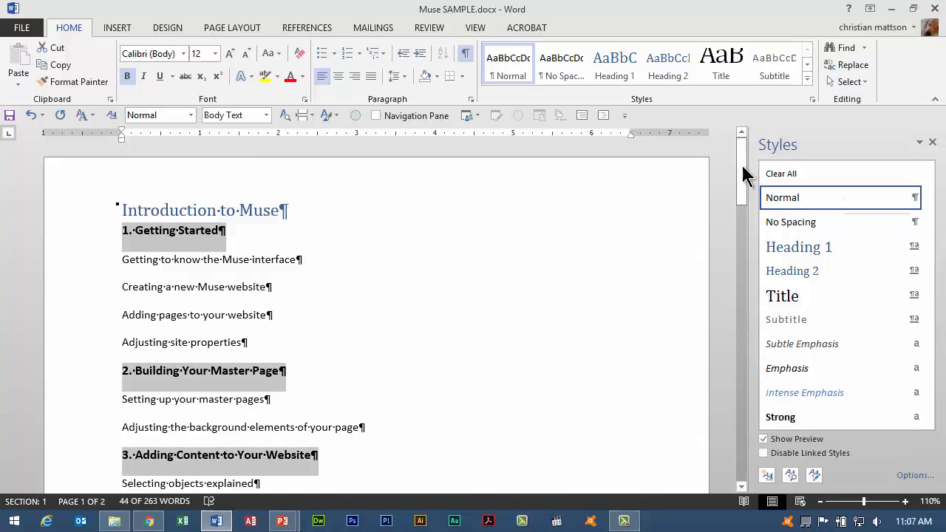
scroll("down", 3)
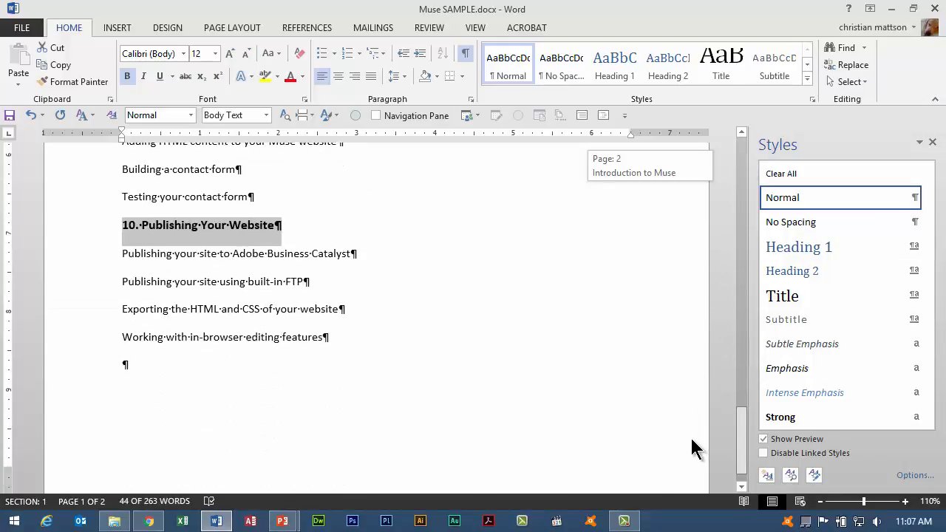
scroll("up", 3)
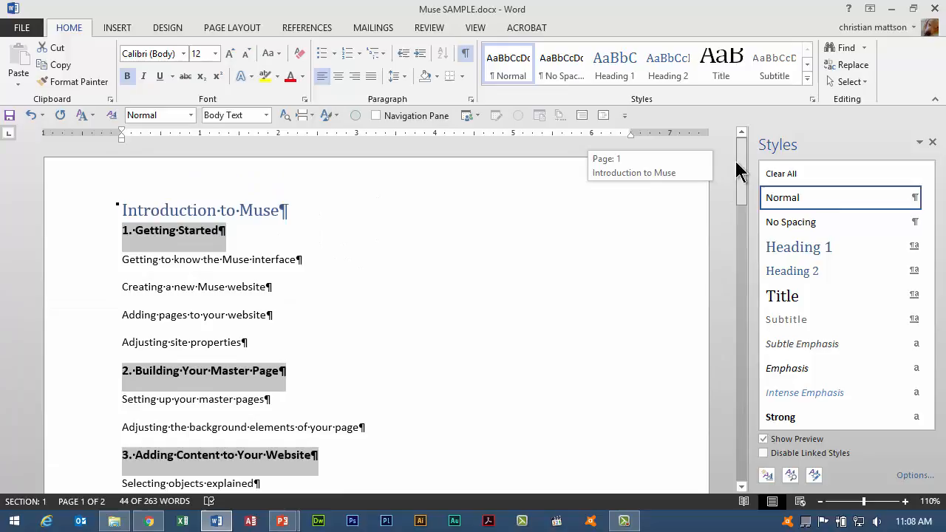
mouse_move(605, 302)
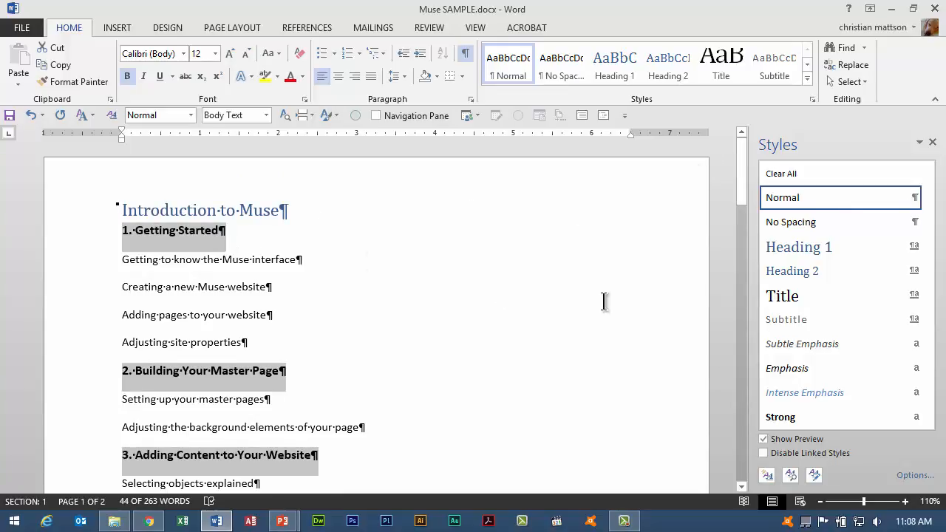
mouse_move(798, 245)
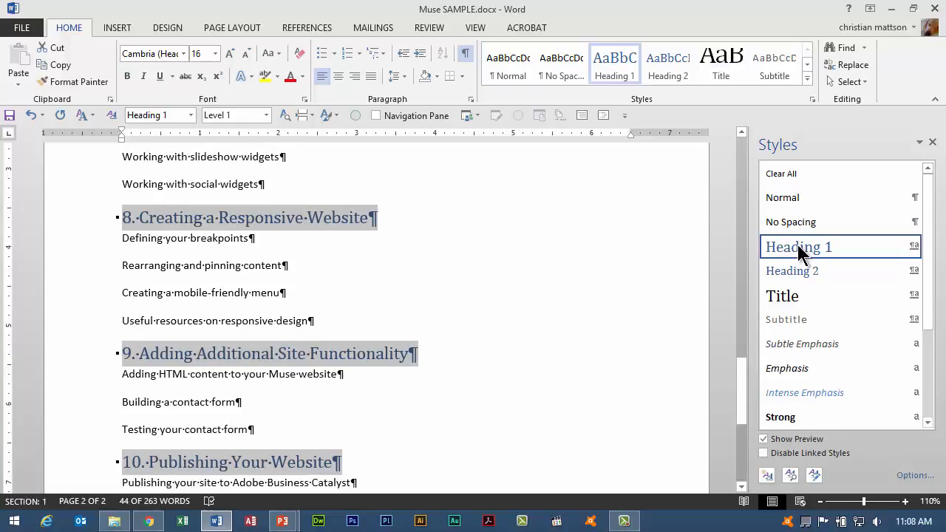
mouse_move(414, 286)
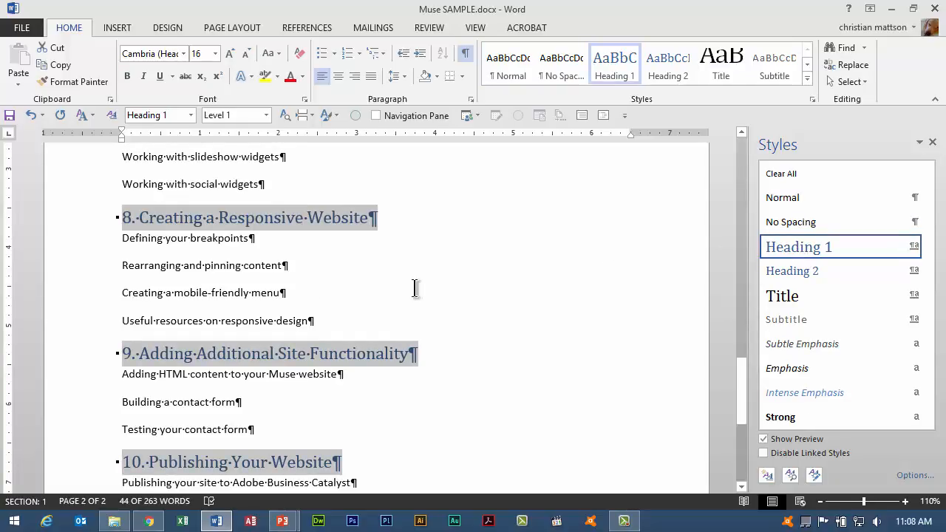
scroll("up", 3)
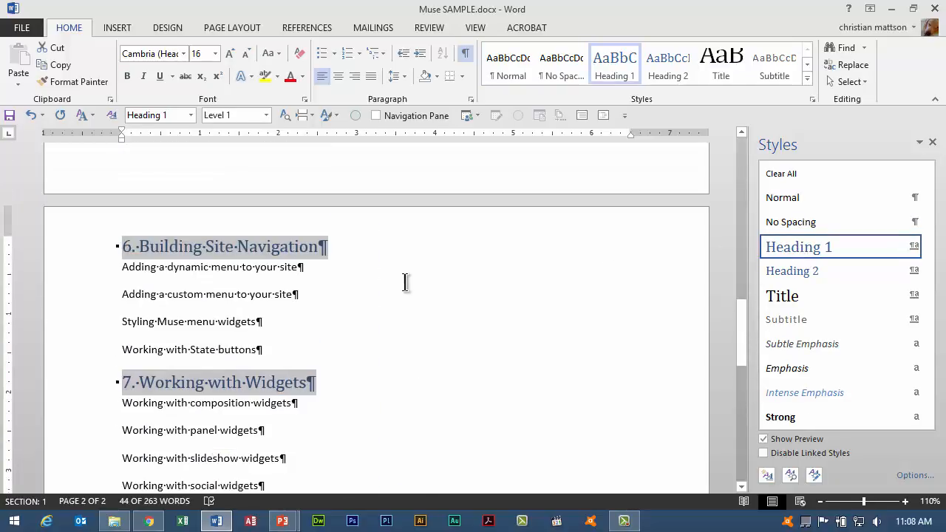
scroll("up", 3)
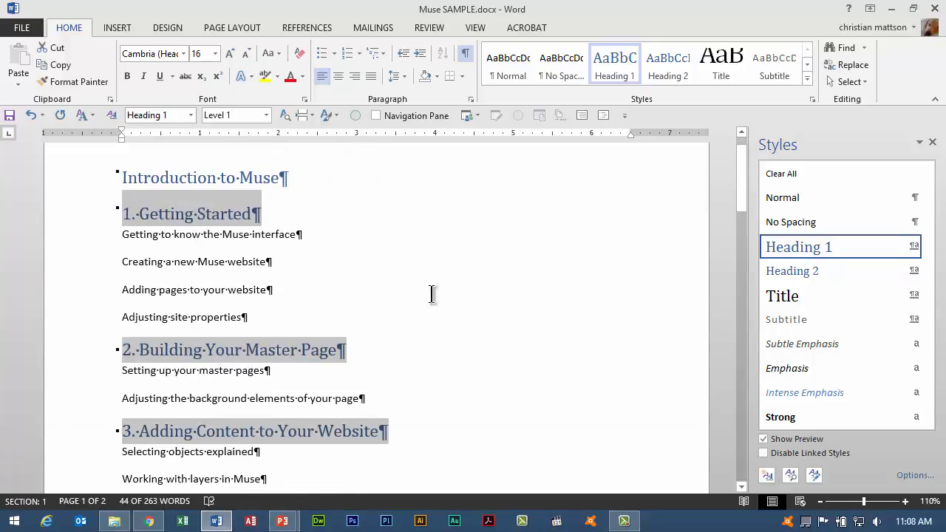
Select every sub-topic line by similar formatting and style them all as Heading 2
left_click(155, 262)
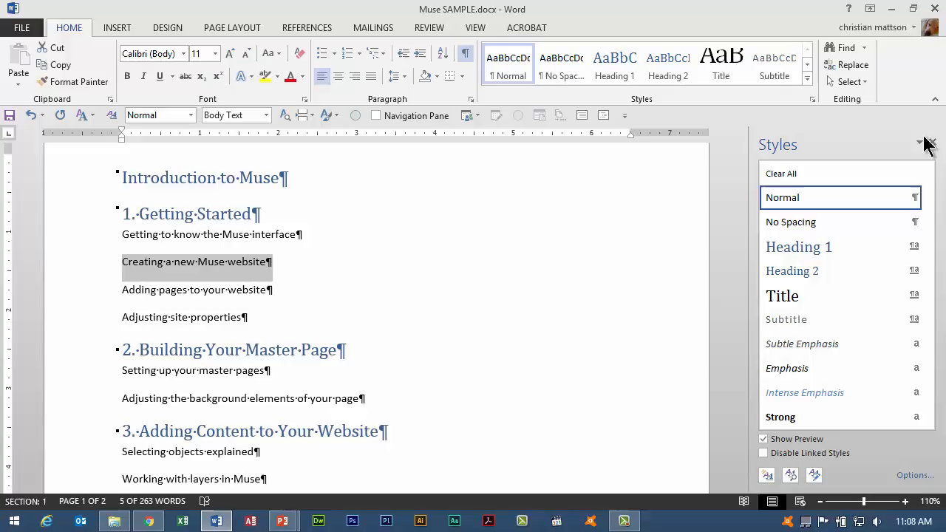
left_click(849, 81)
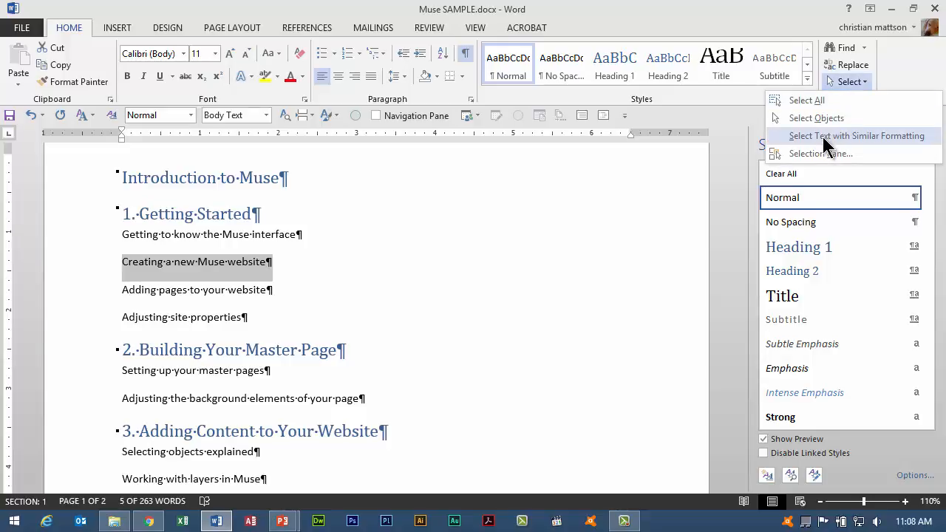
left_click(856, 136)
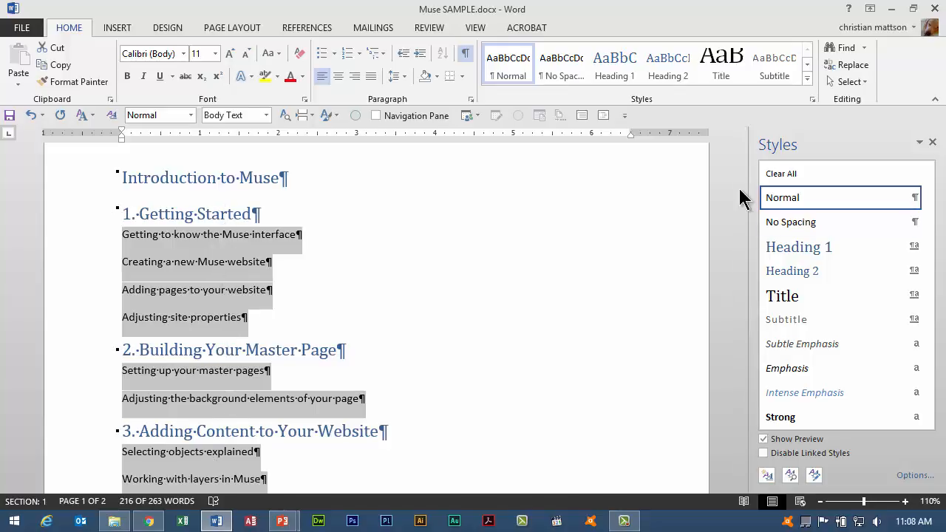
scroll("down", 3)
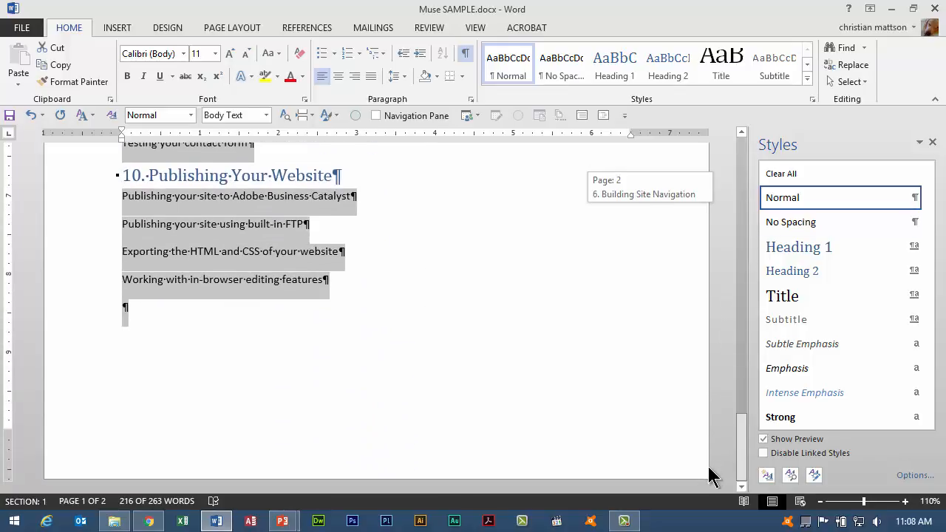
scroll("up", 3)
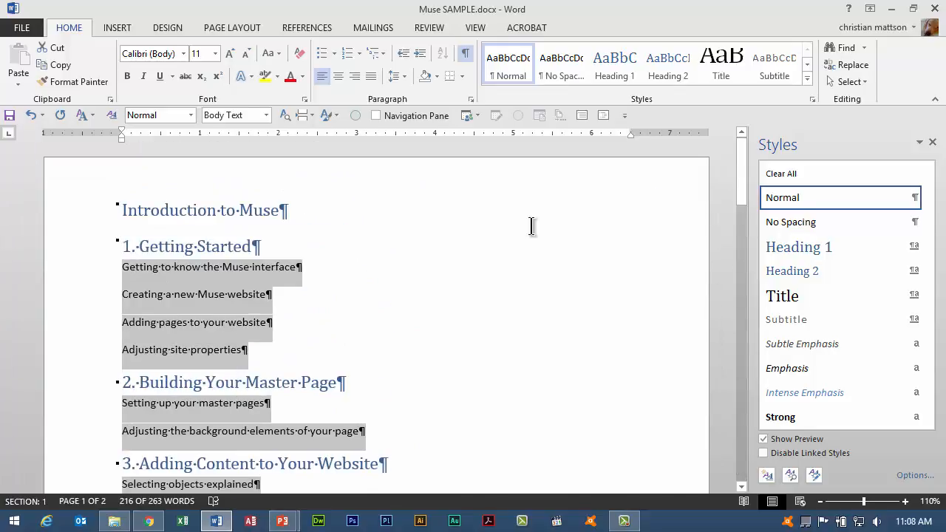
left_click(793, 270)
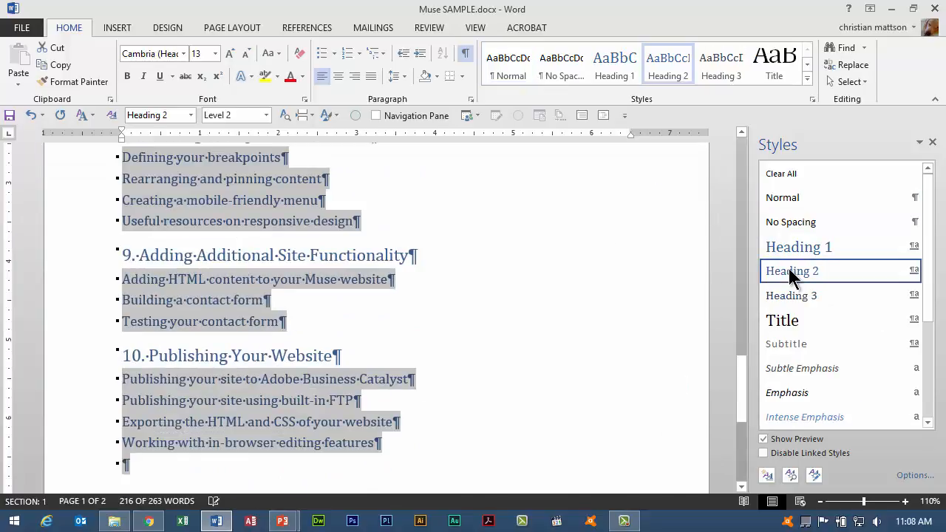
left_click(621, 318)
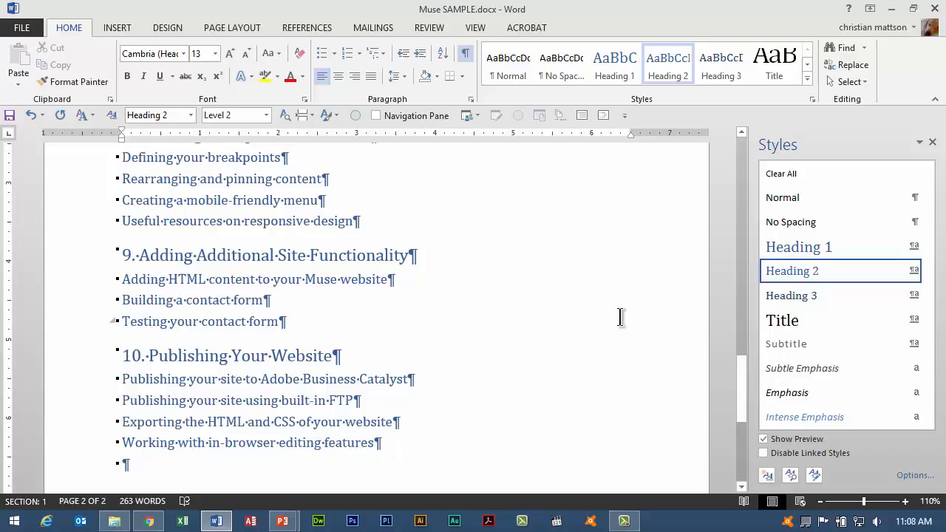
mouse_move(737, 391)
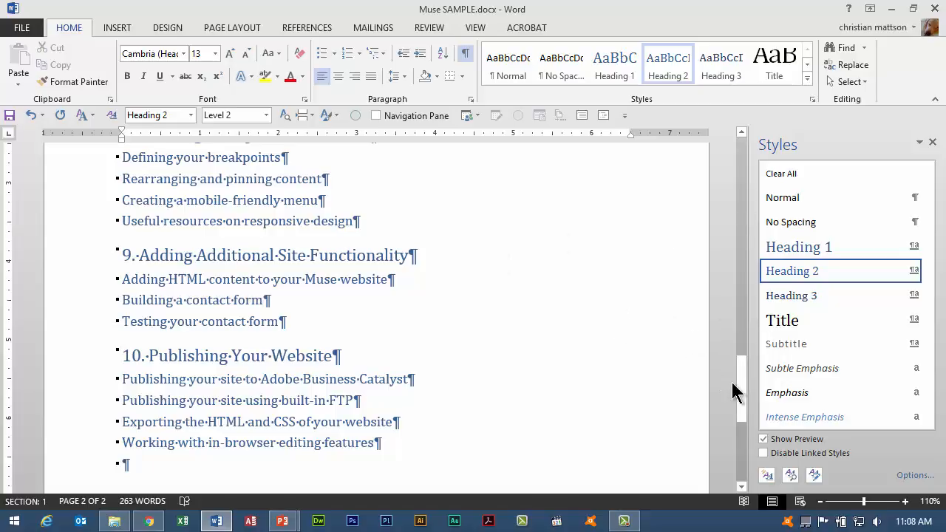
scroll("up", 3)
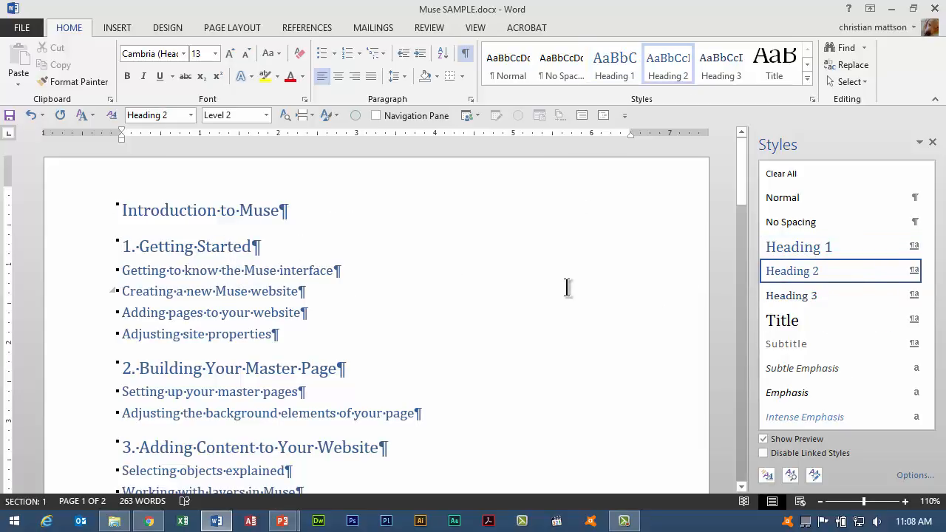
mouse_move(441, 215)
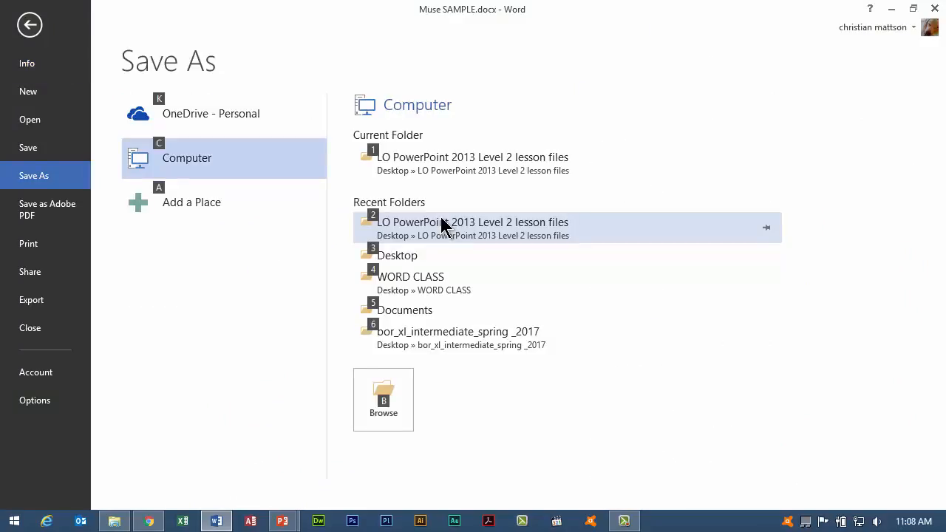
Save the restyled outline as Muse SAMPLE 2.docx in the LO PowerPoint 2013 Level 2 lesson files folder
left_click(383, 399)
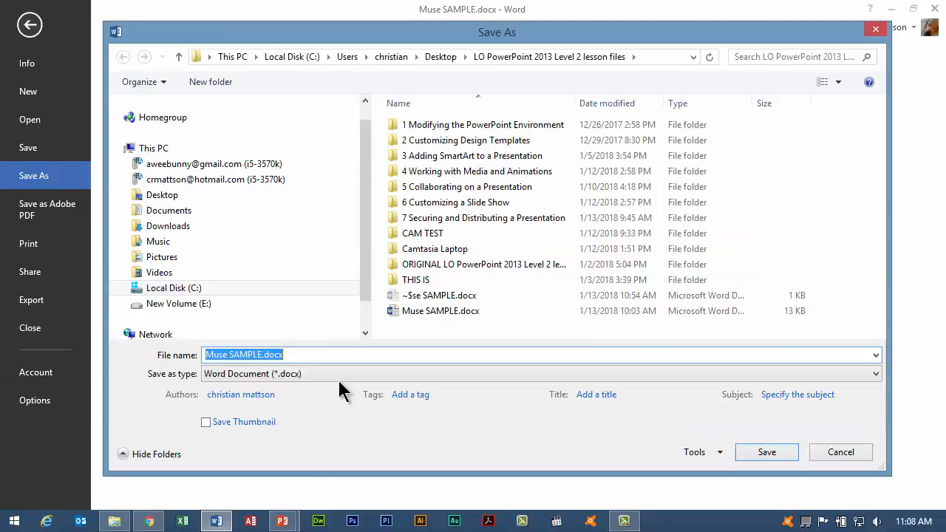
left_click(266, 355)
type(" 2")
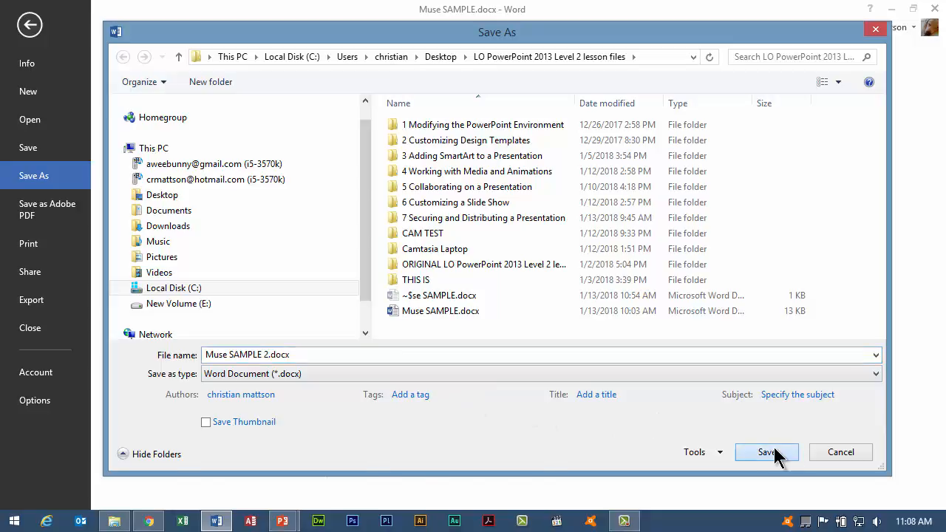
left_click(766, 452)
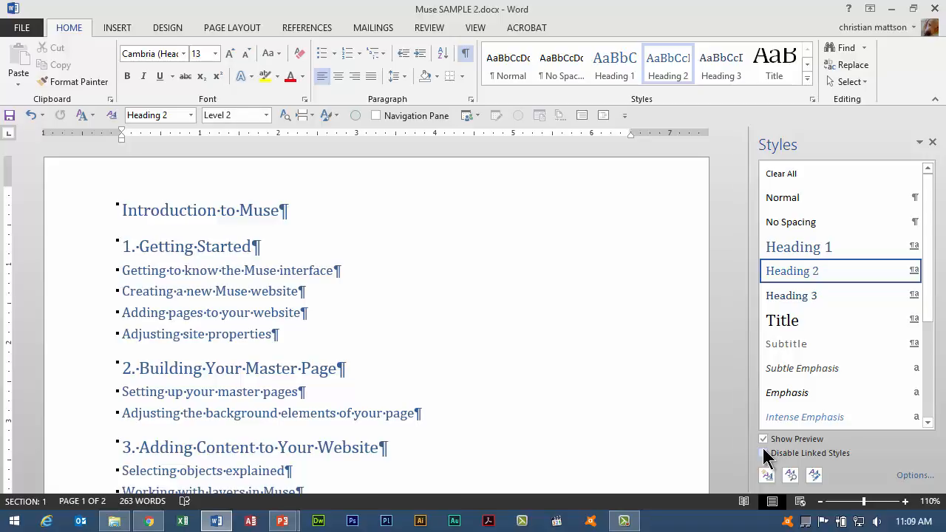
Return to the blank presentation and show the Insert ribbon's commands
left_click(281, 520)
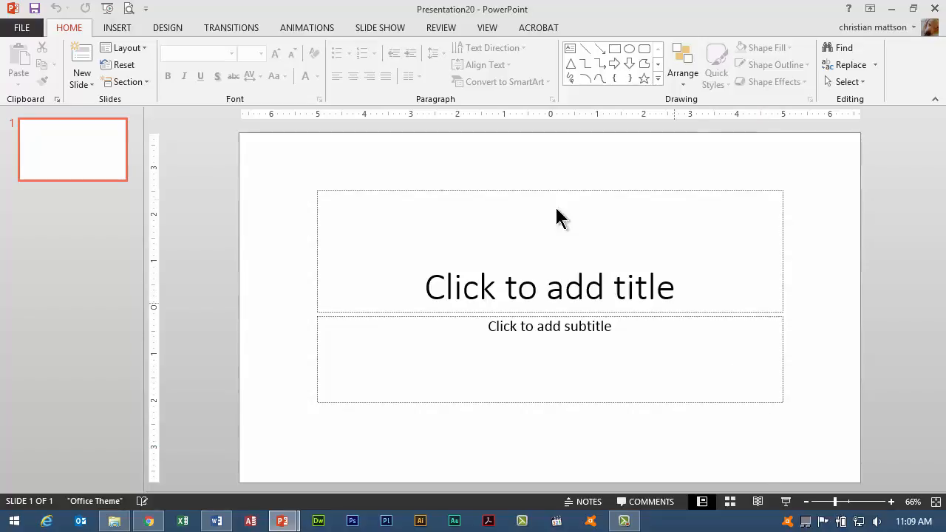
mouse_move(639, 303)
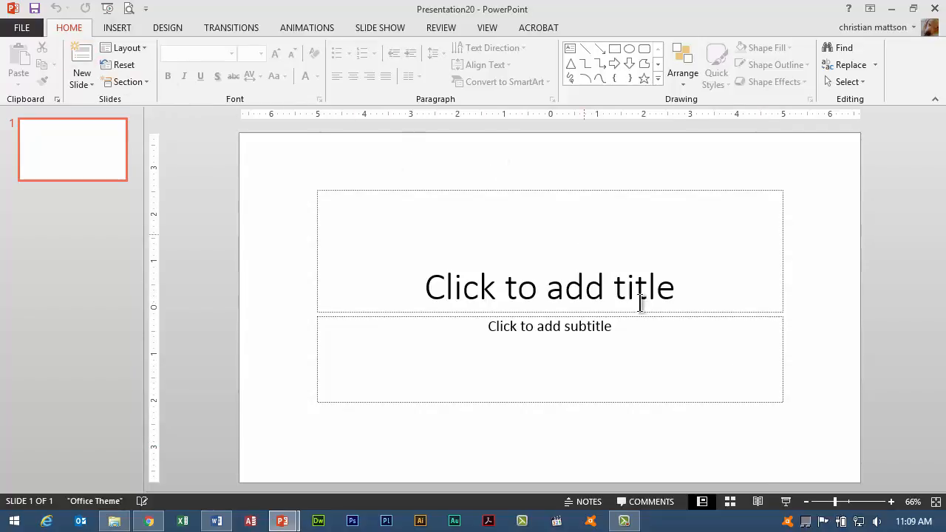
mouse_move(520, 257)
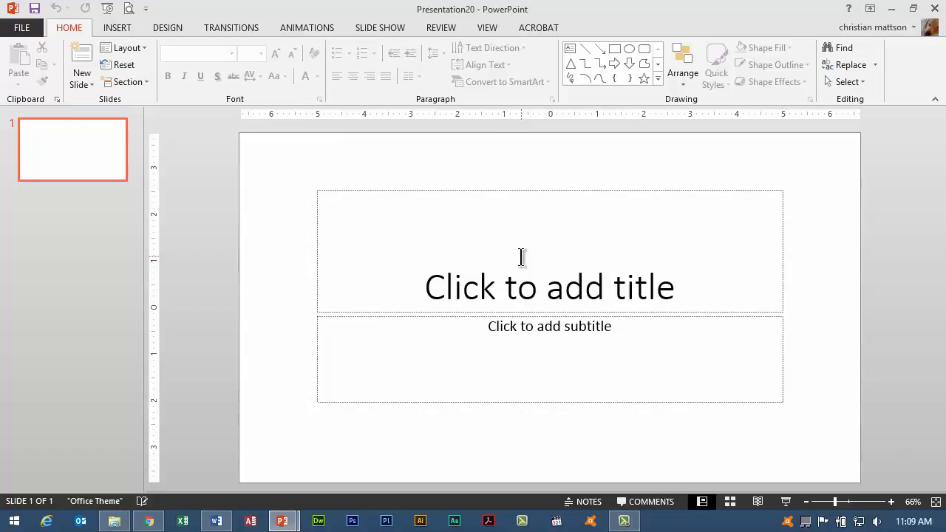
mouse_move(117, 26)
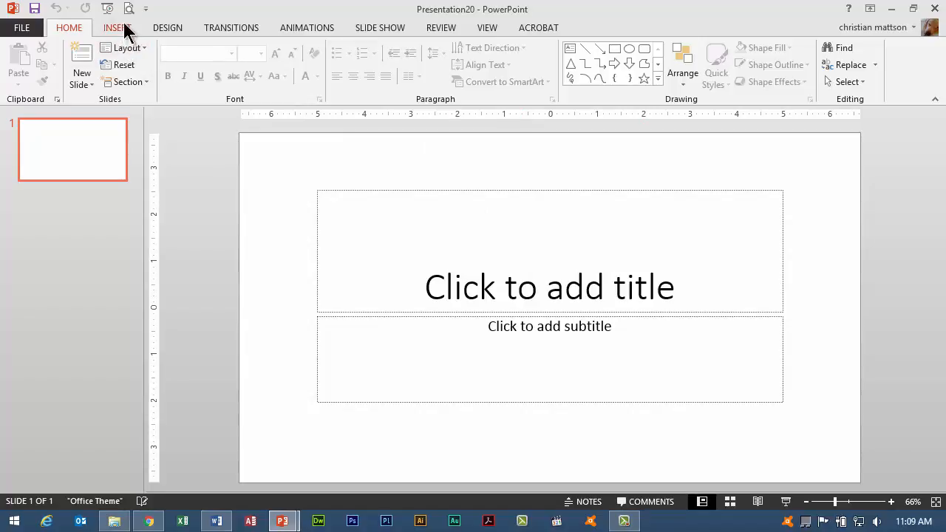
left_click(115, 27)
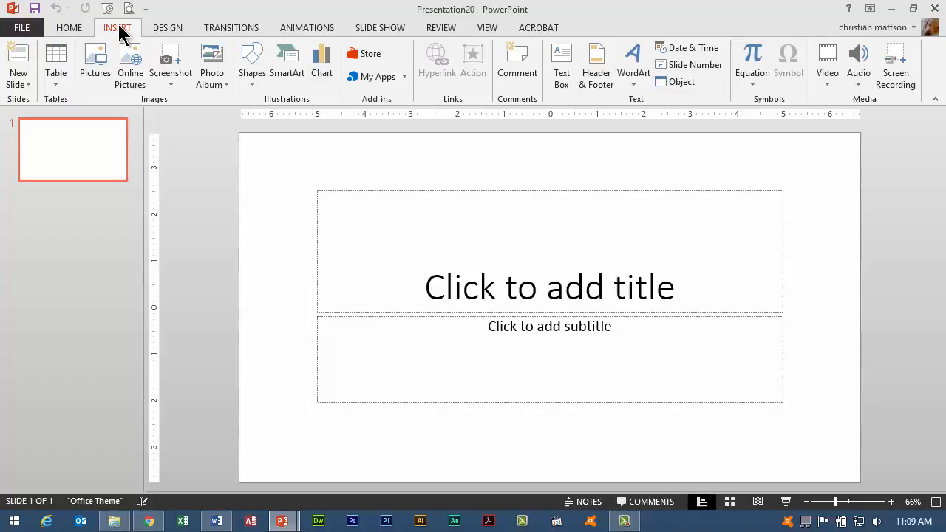
mouse_move(30, 89)
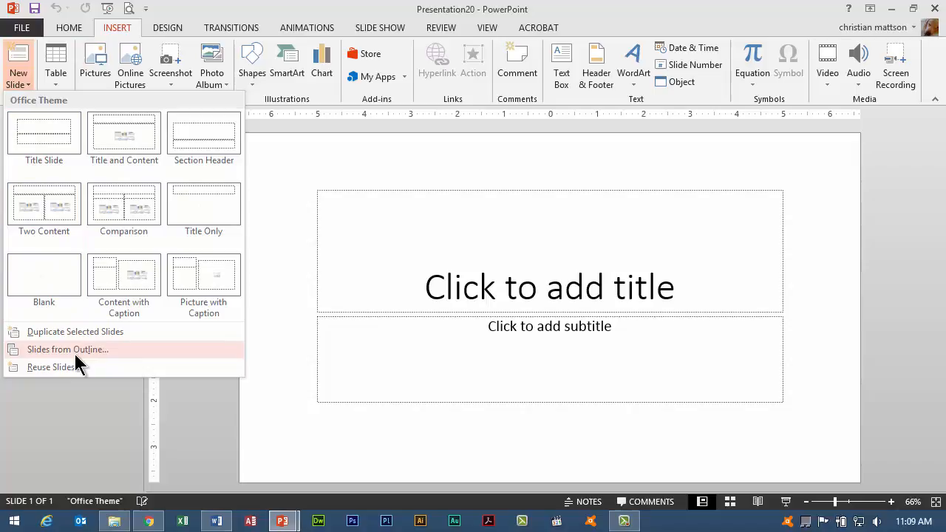
Insert slides from the Muse SAMPLE 2.docx outline, producing twelve slides starting with Introduction to Muse
left_click(68, 349)
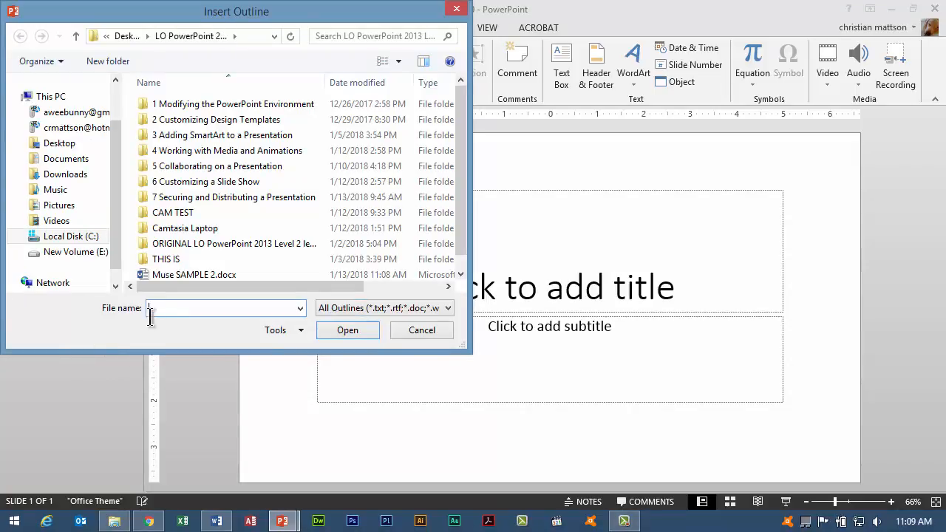
left_click(193, 273)
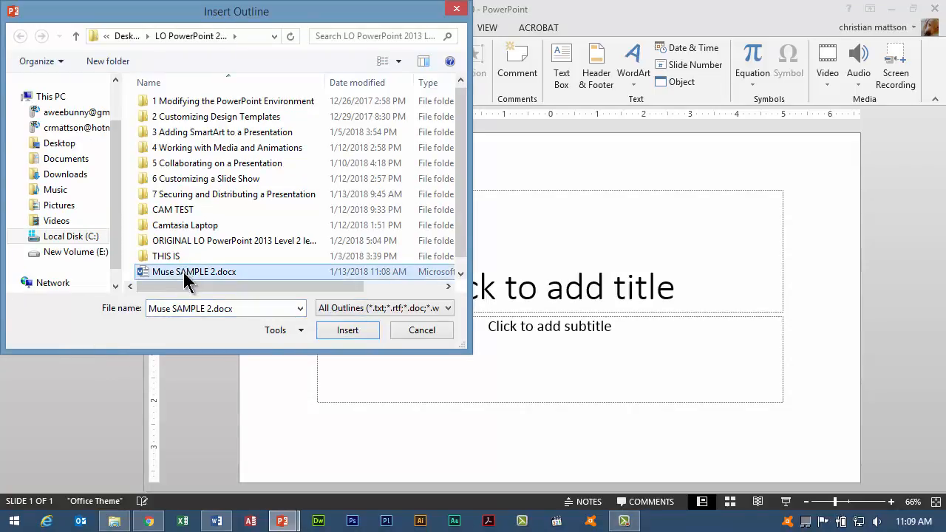
mouse_move(207, 275)
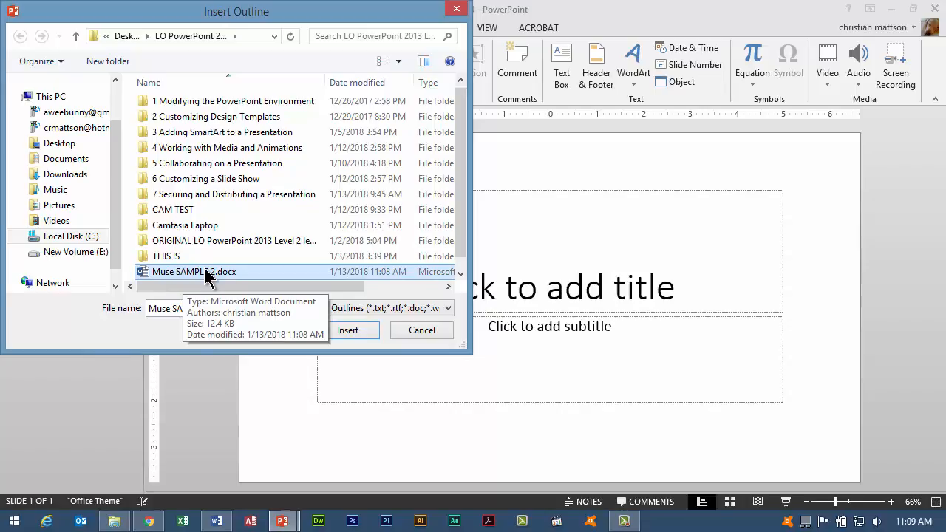
mouse_move(368, 355)
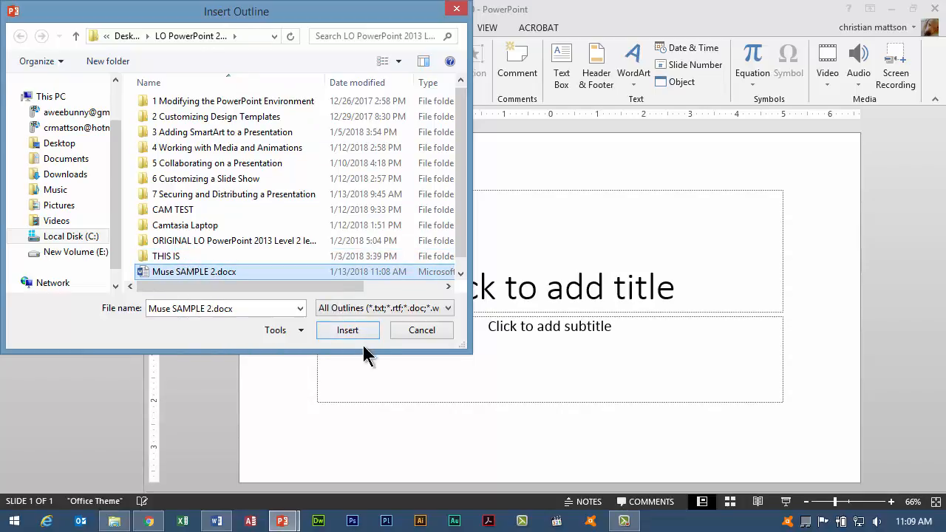
left_click(347, 330)
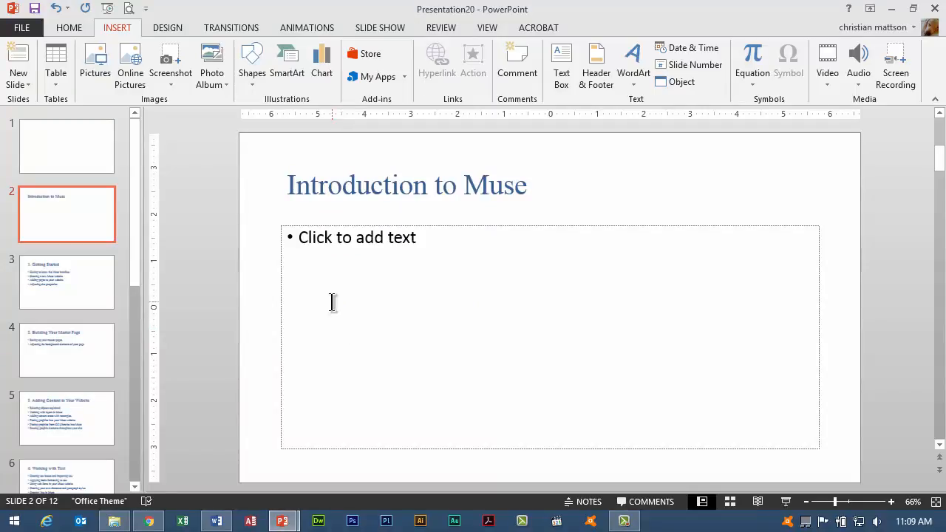
mouse_move(332, 288)
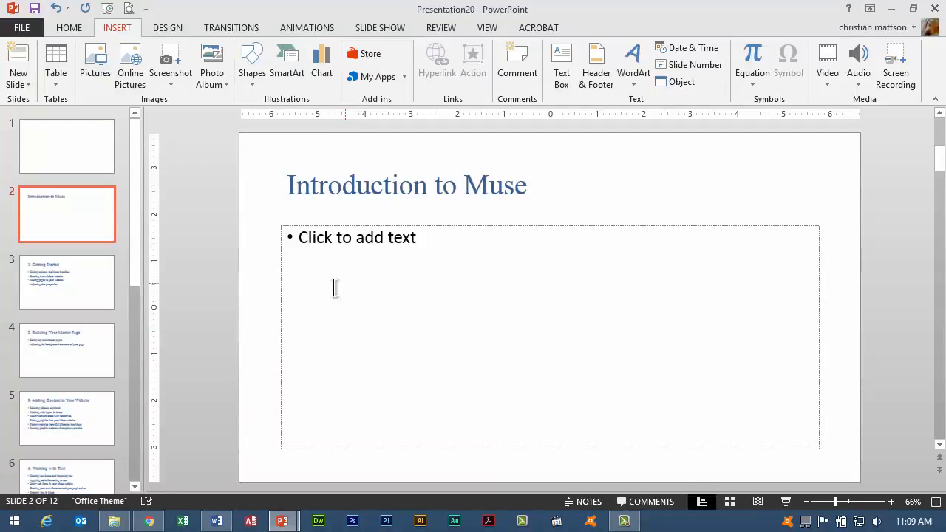
Review the Getting Started, Building Your Master Page and Adding Content slides, checking their bullet text
left_click(66, 281)
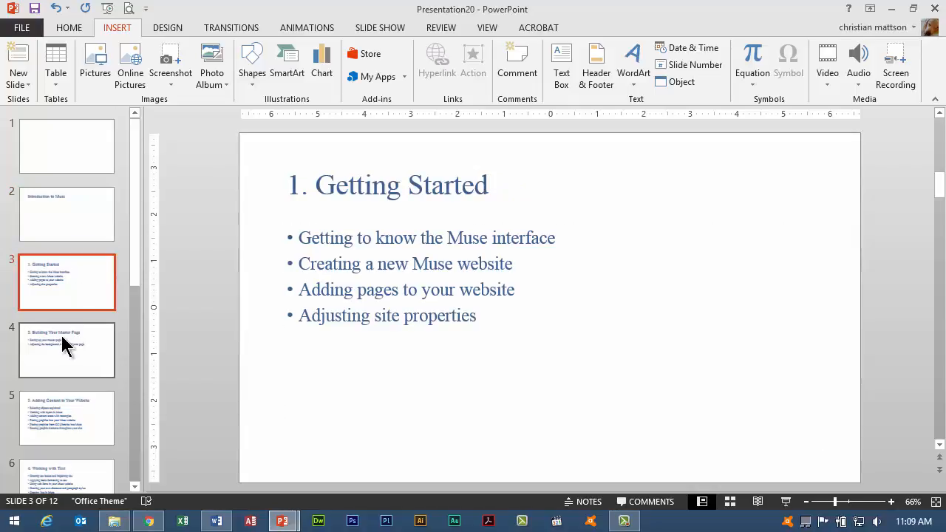
left_click(67, 349)
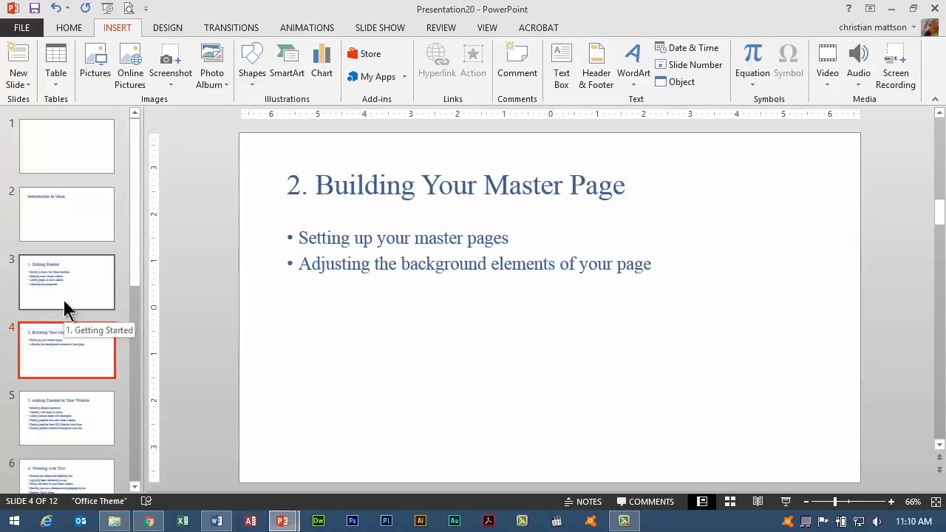
left_click(66, 417)
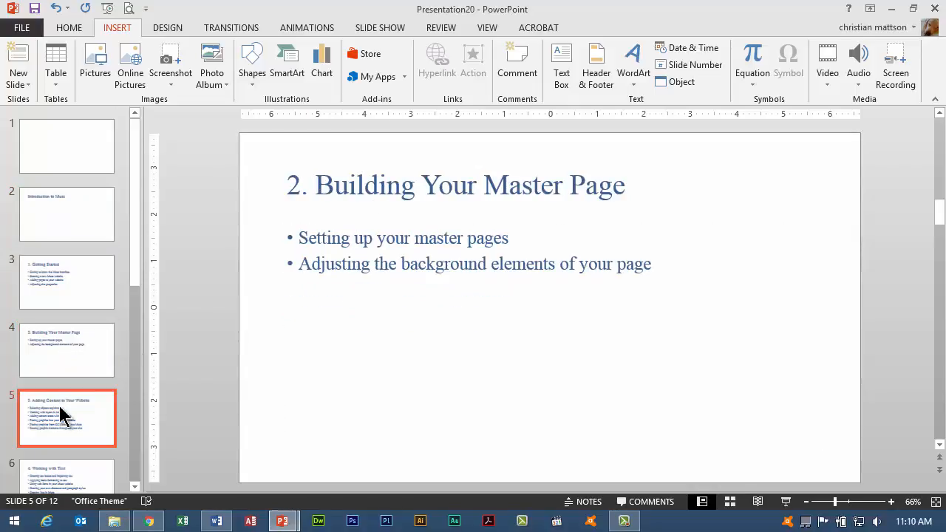
left_click(66, 417)
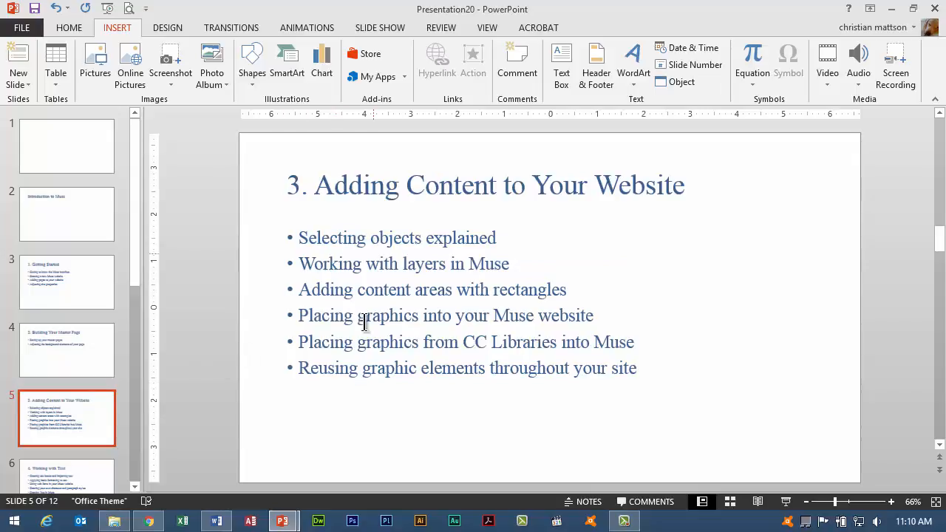
mouse_move(355, 325)
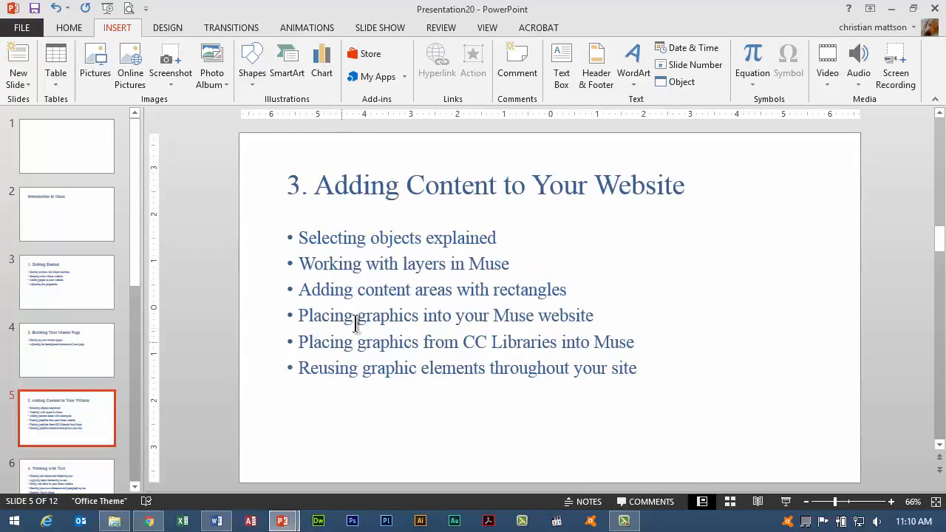
mouse_move(346, 236)
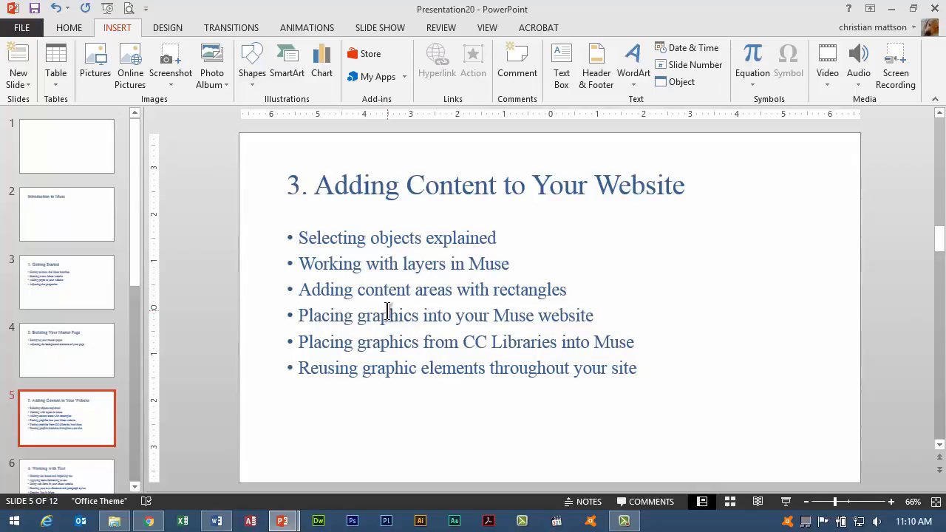
mouse_move(310, 214)
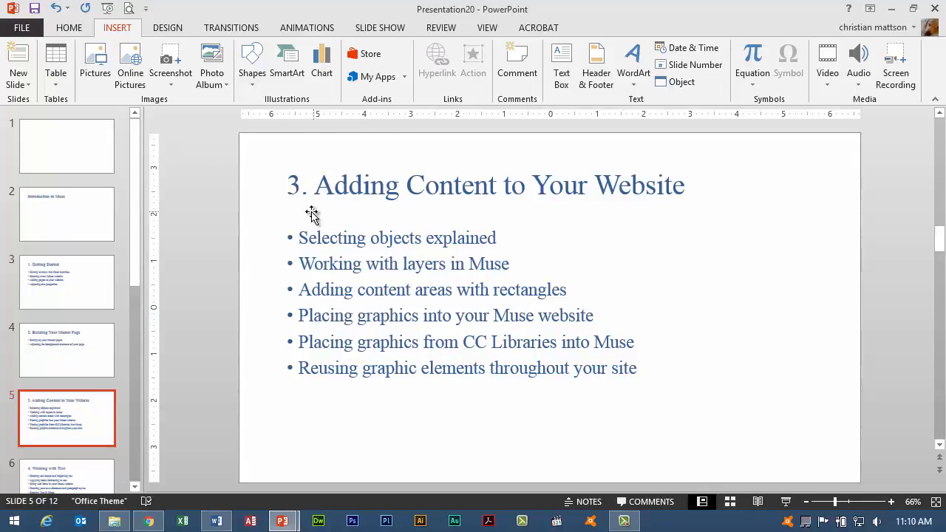
mouse_move(700, 503)
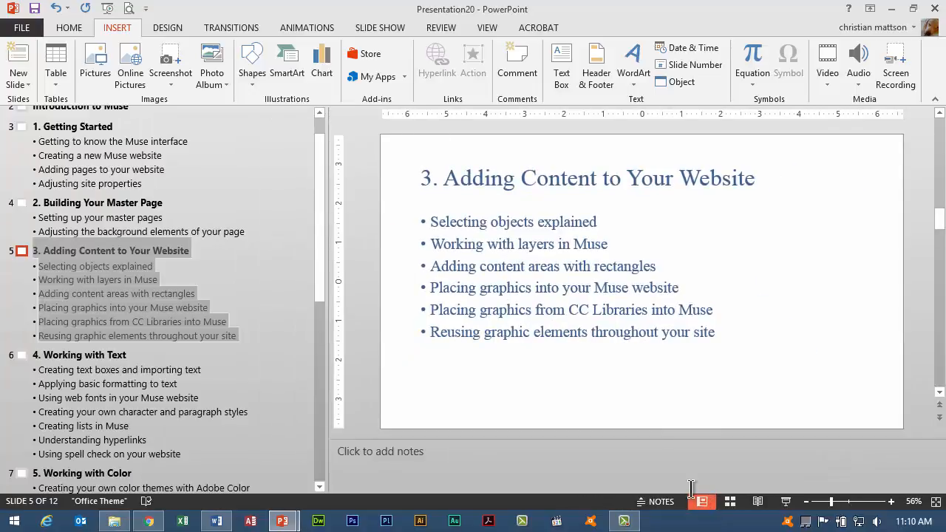
Jump to slide 6, 4. Working with Text, from the outline and return to Normal view
scroll("up", 3)
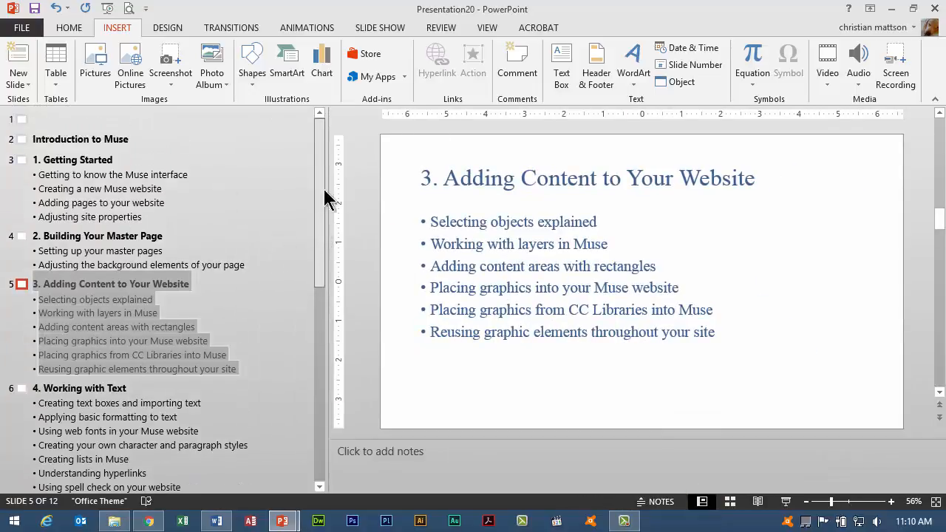
mouse_move(83, 387)
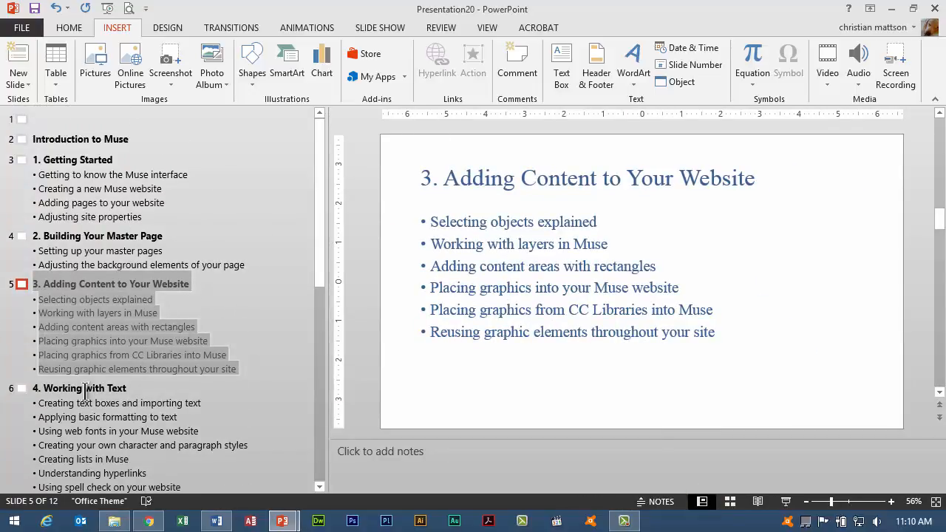
left_click(89, 387)
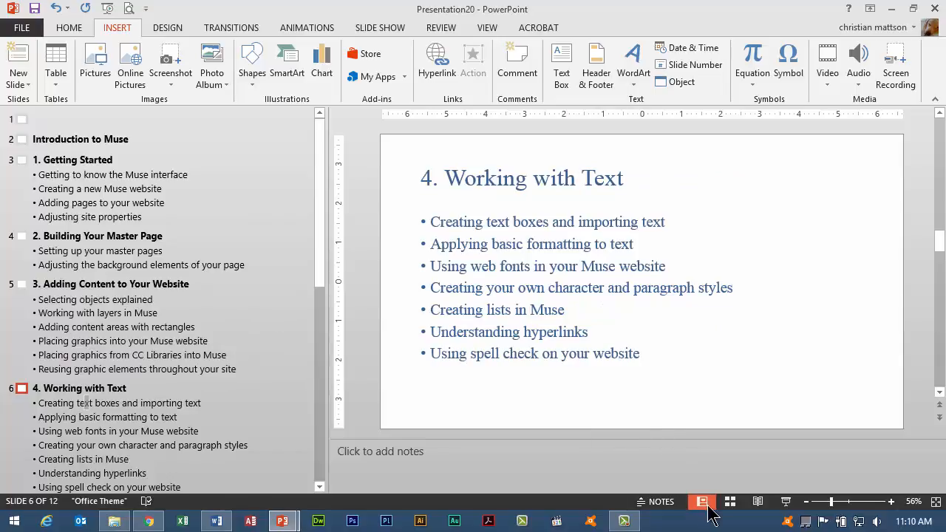
left_click(701, 501)
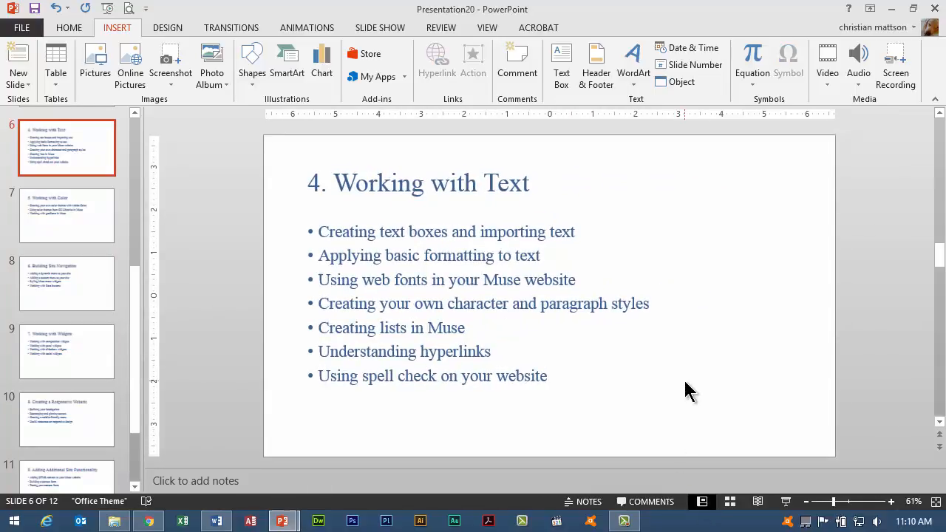